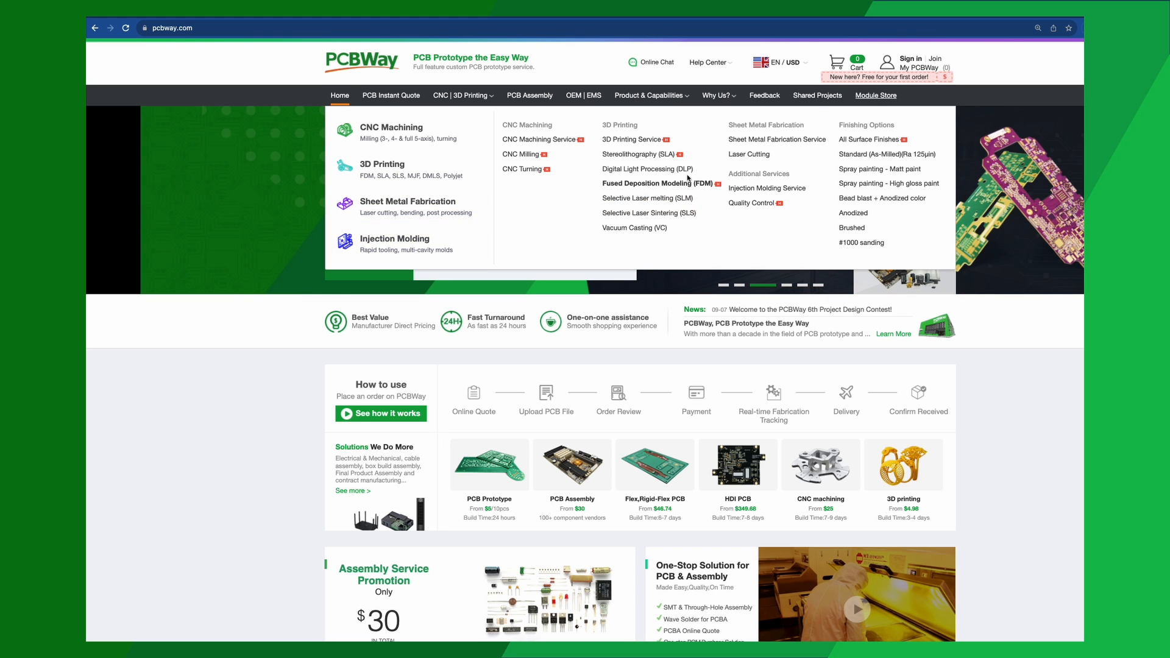
- Open PCBWay's PCB Instant Quote form from the top navigation bar
{"action": "left_click", "coordinate": [391, 95]}
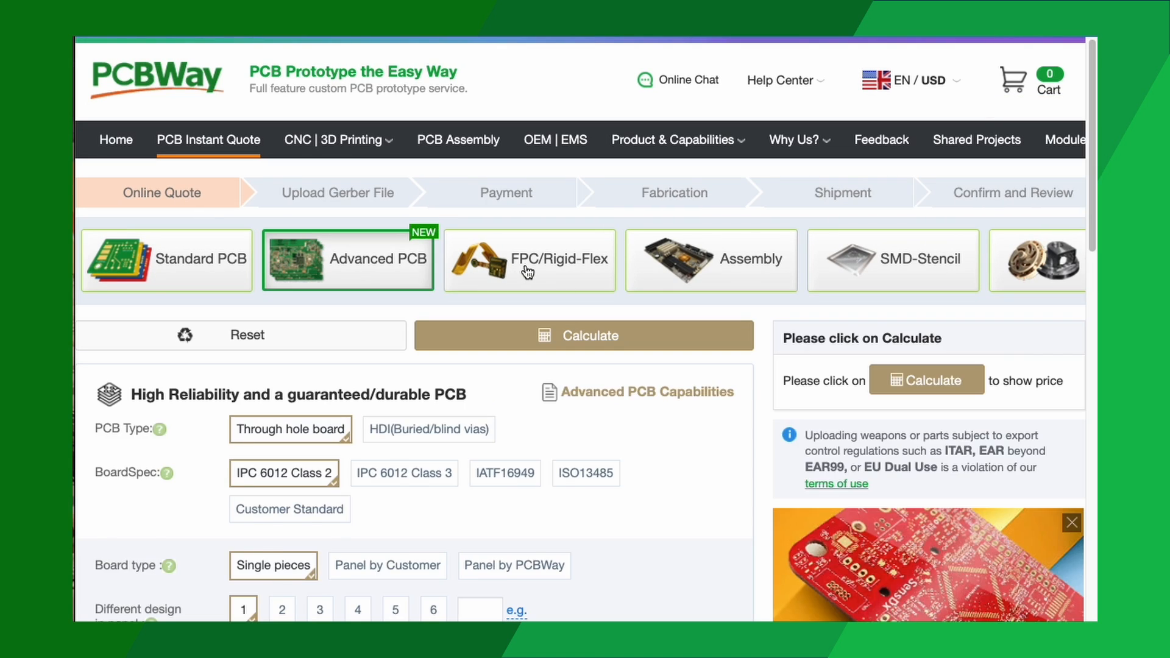
- Browse the PCBWay site pages down to the featured Logic Analyzer LA104 products
{"action": "left_click", "coordinate": [893, 259]}
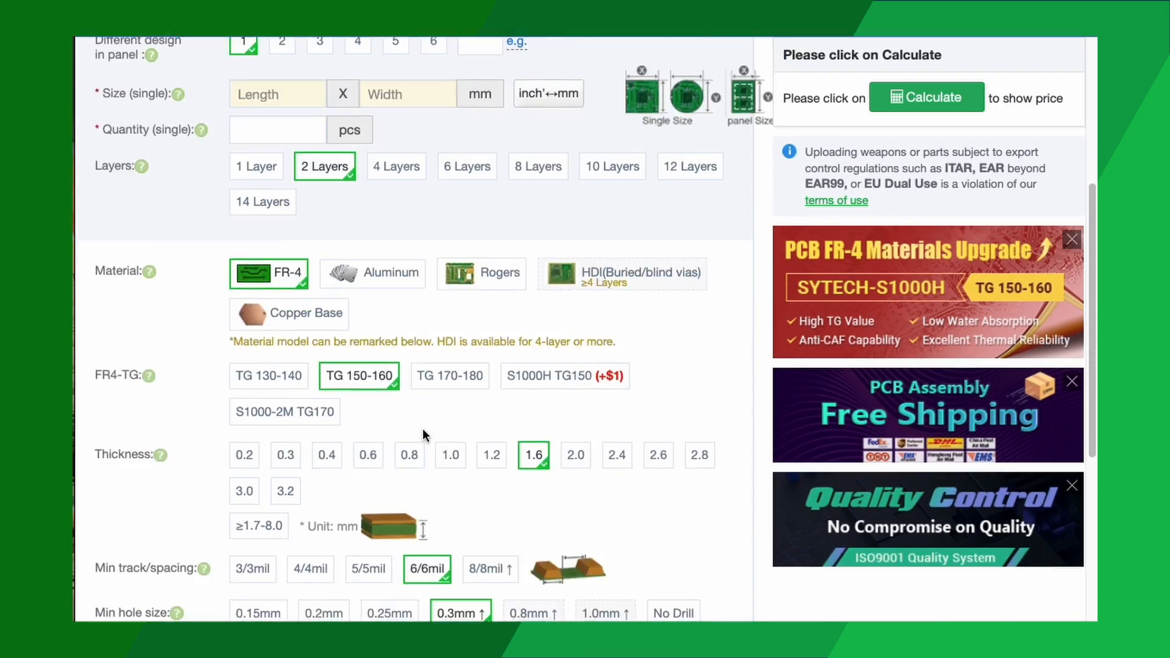
{"action": "scroll", "scroll_direction": "down", "scroll_amount": 3}
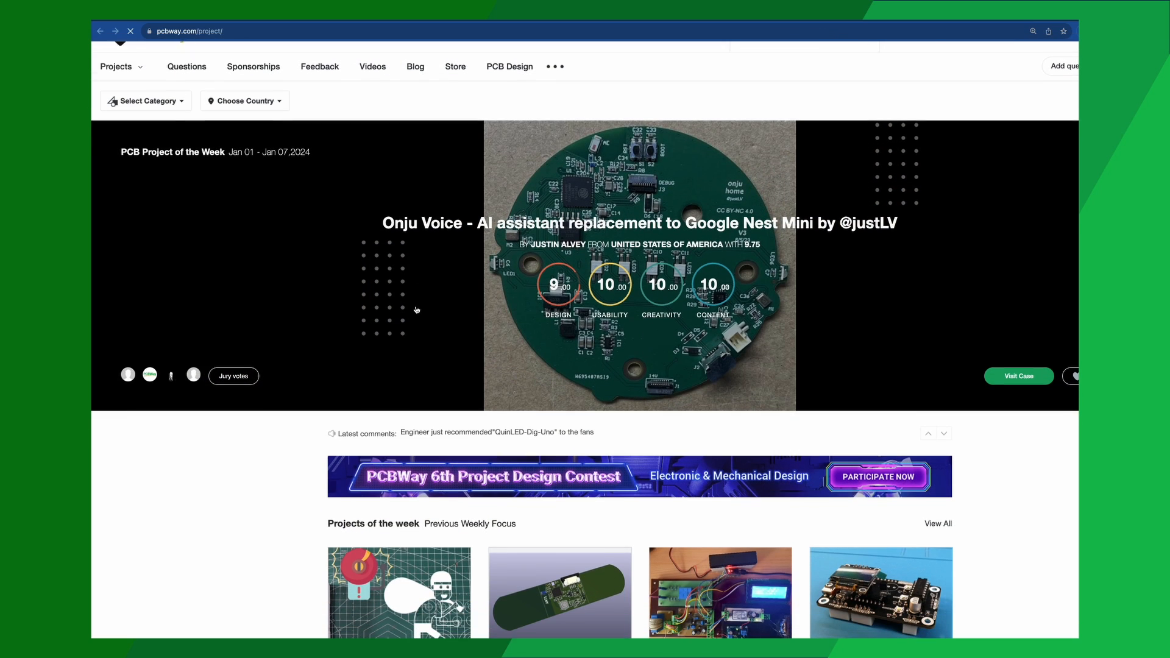
{"action": "scroll", "scroll_direction": "down", "scroll_amount": 3}
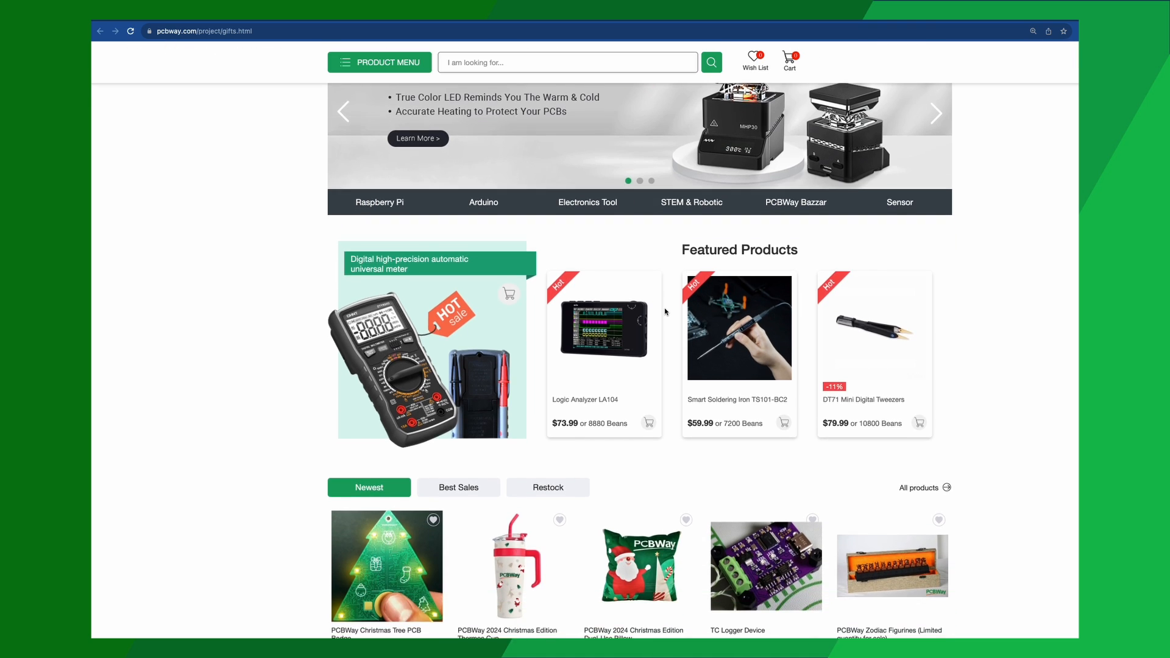
{"action": "scroll", "scroll_direction": "down", "scroll_amount": 3}
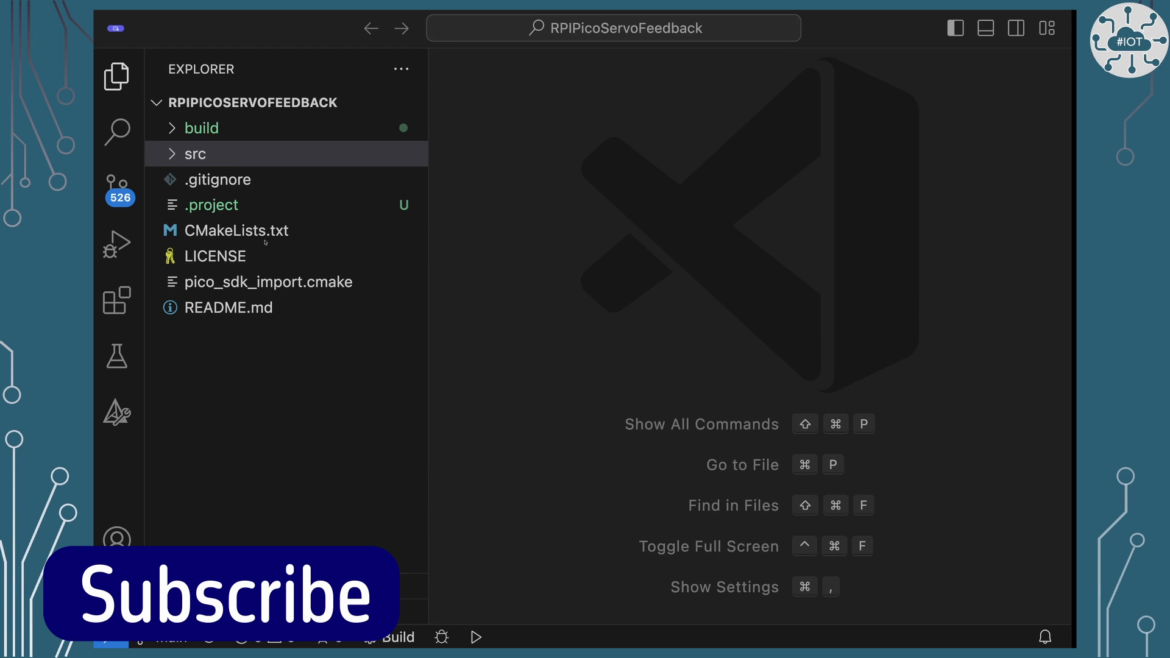
- Open Servo.h from the src folder and scroll through goDegree, off and getDegree
{"action": "left_click", "coordinate": [195, 153]}
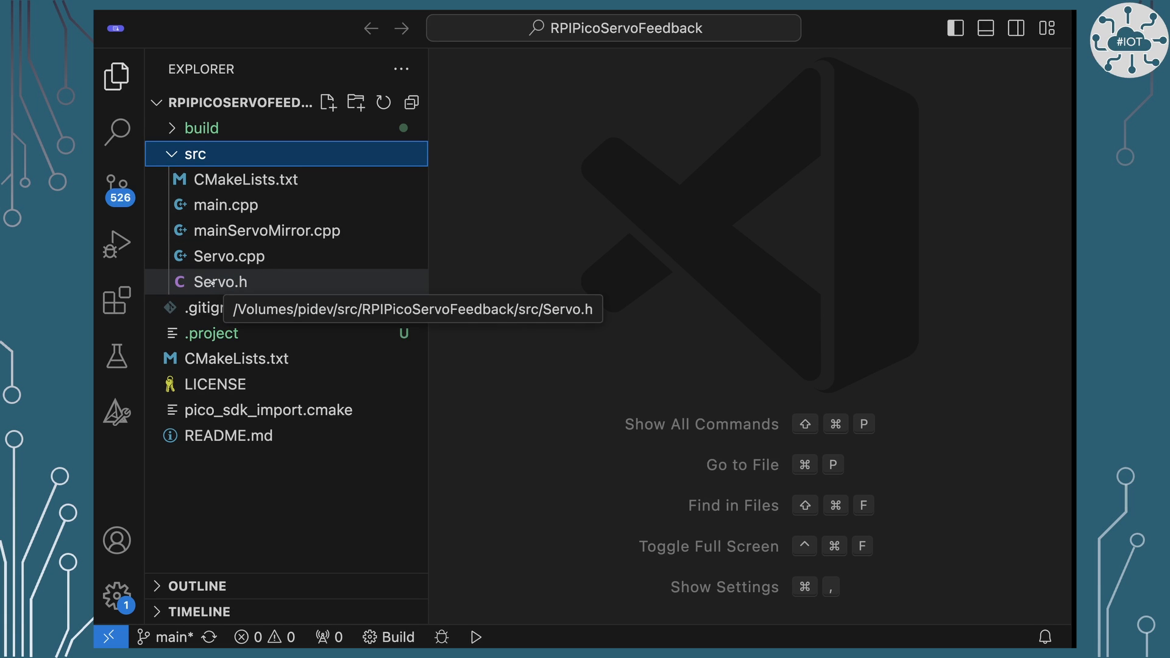
{"action": "double_click", "coordinate": [219, 282]}
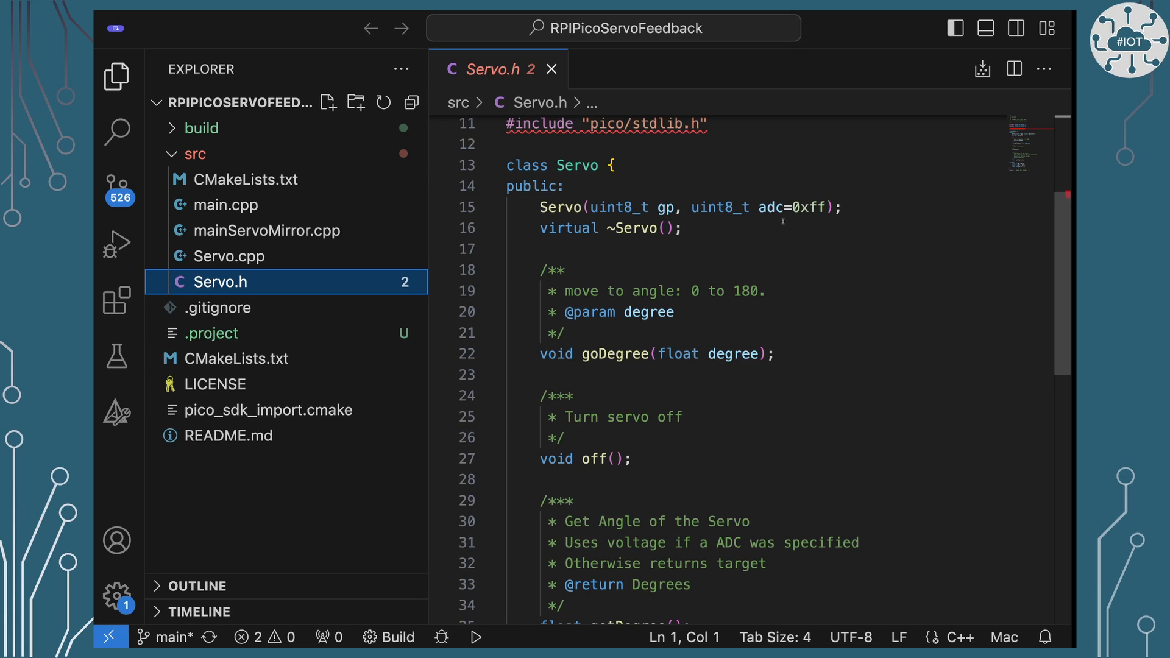
{"action": "scroll", "scroll_direction": "down", "scroll_amount": 3}
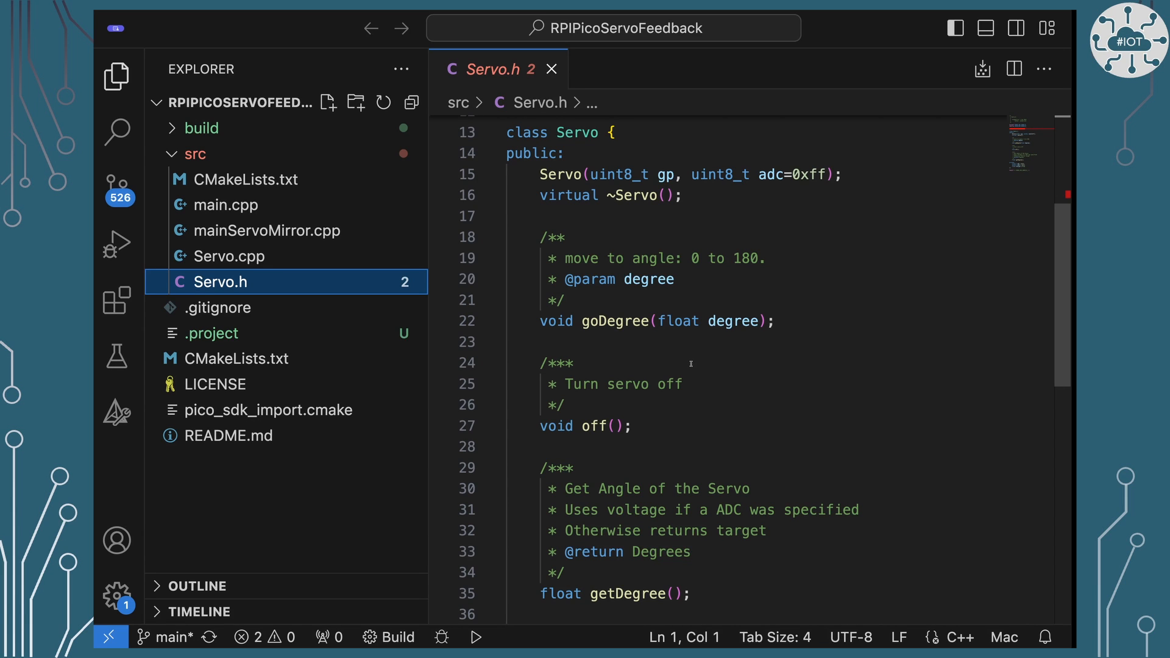
{"action": "scroll", "scroll_direction": "down", "scroll_amount": 3}
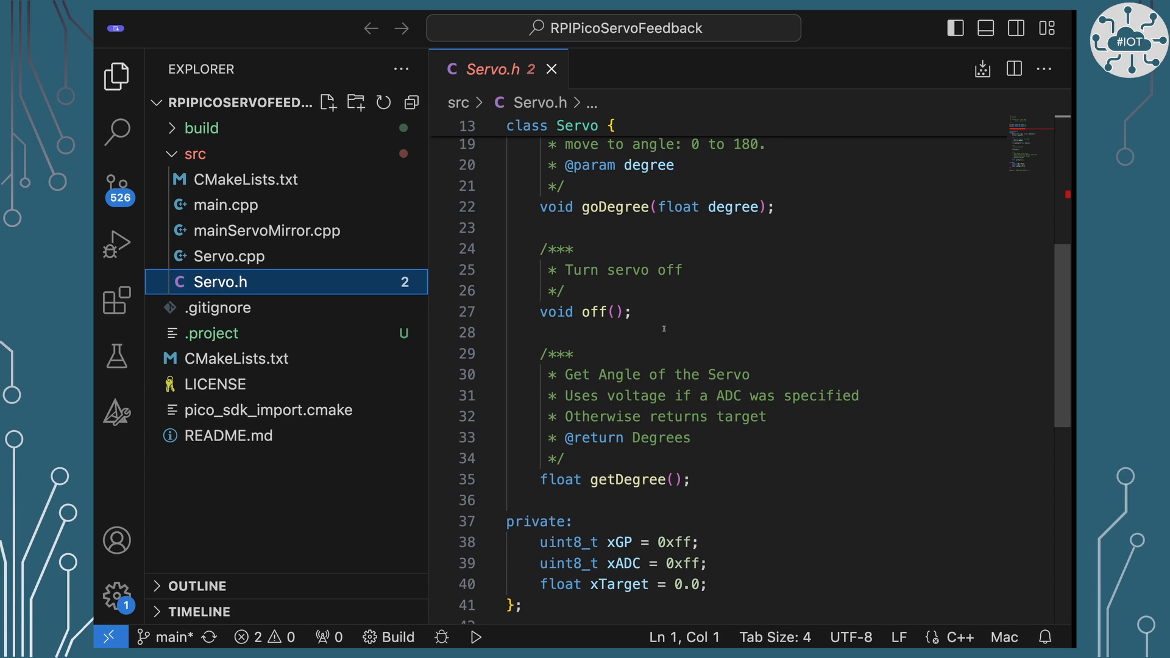
{"action": "scroll", "scroll_direction": "down", "scroll_amount": 3}
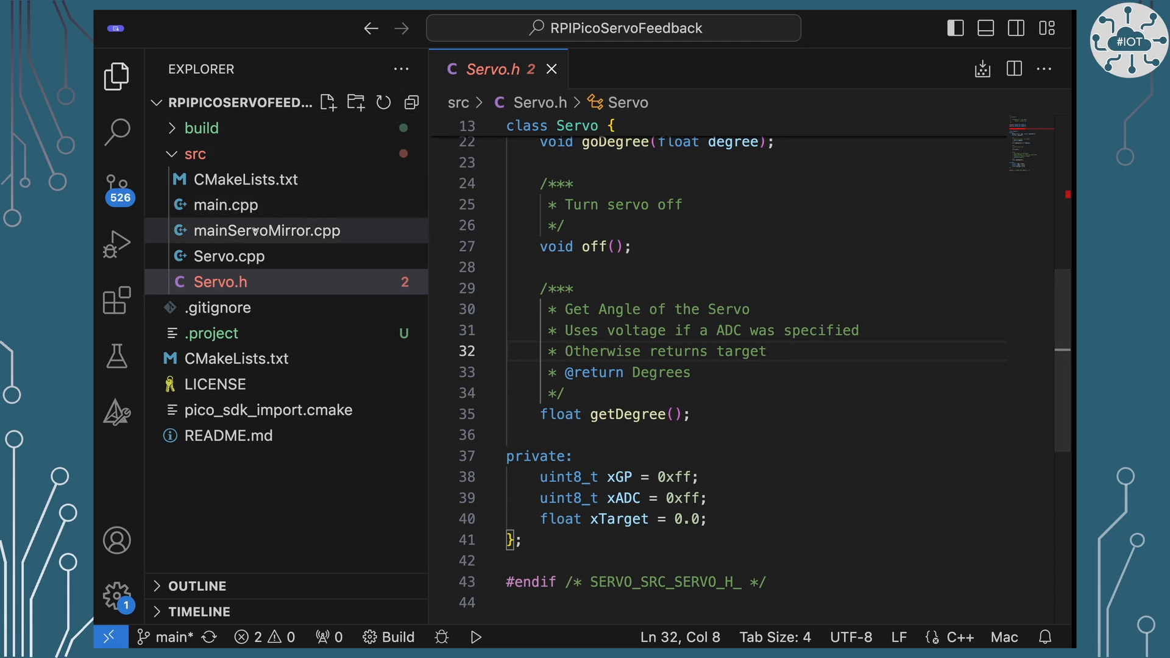
{"action": "left_click", "coordinate": [229, 256]}
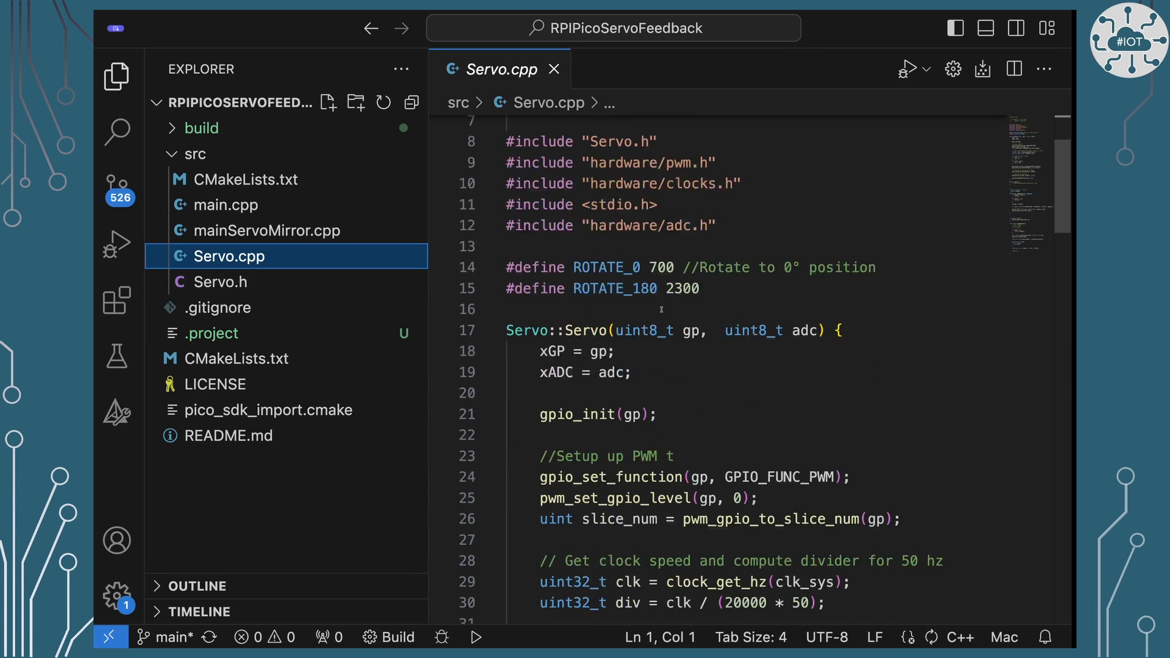
{"action": "scroll", "scroll_direction": "down", "scroll_amount": 3}
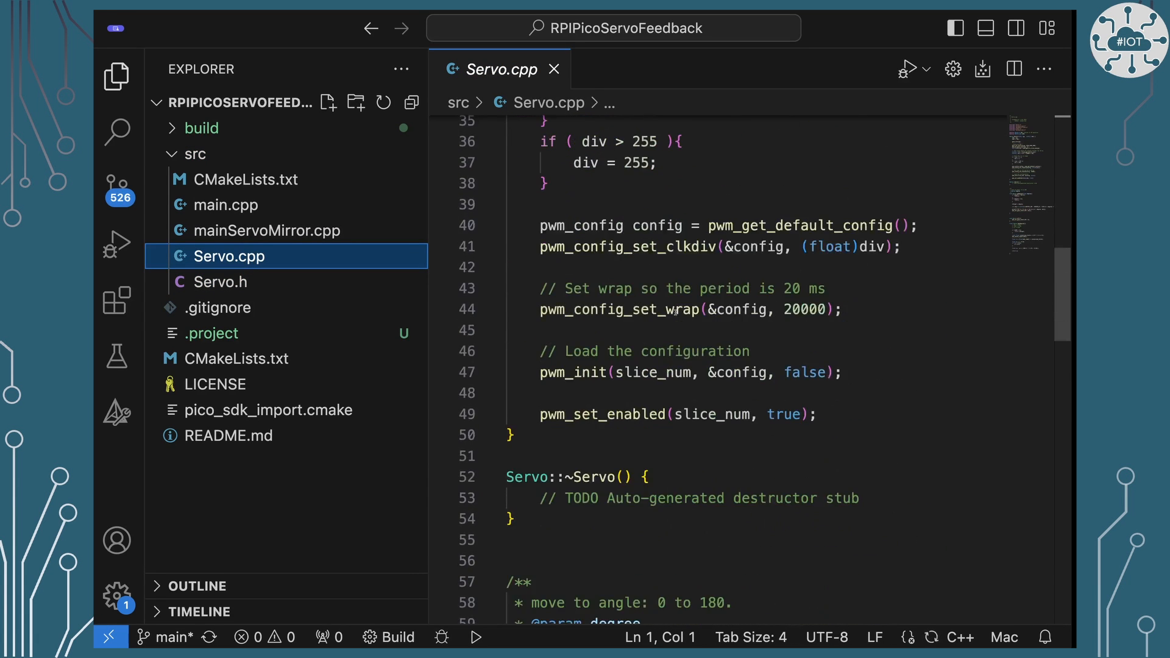
{"action": "scroll", "scroll_direction": "down", "scroll_amount": 3}
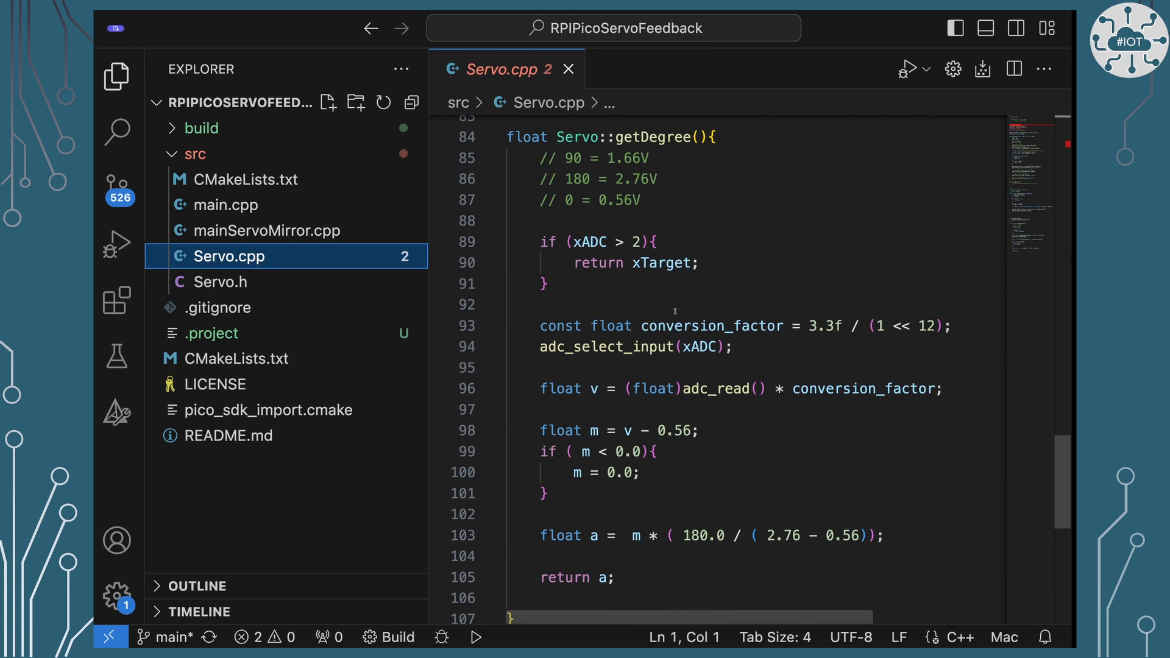
{"action": "left_click_drag", "start_coordinate": [542, 158], "coordinate": [635, 200]}
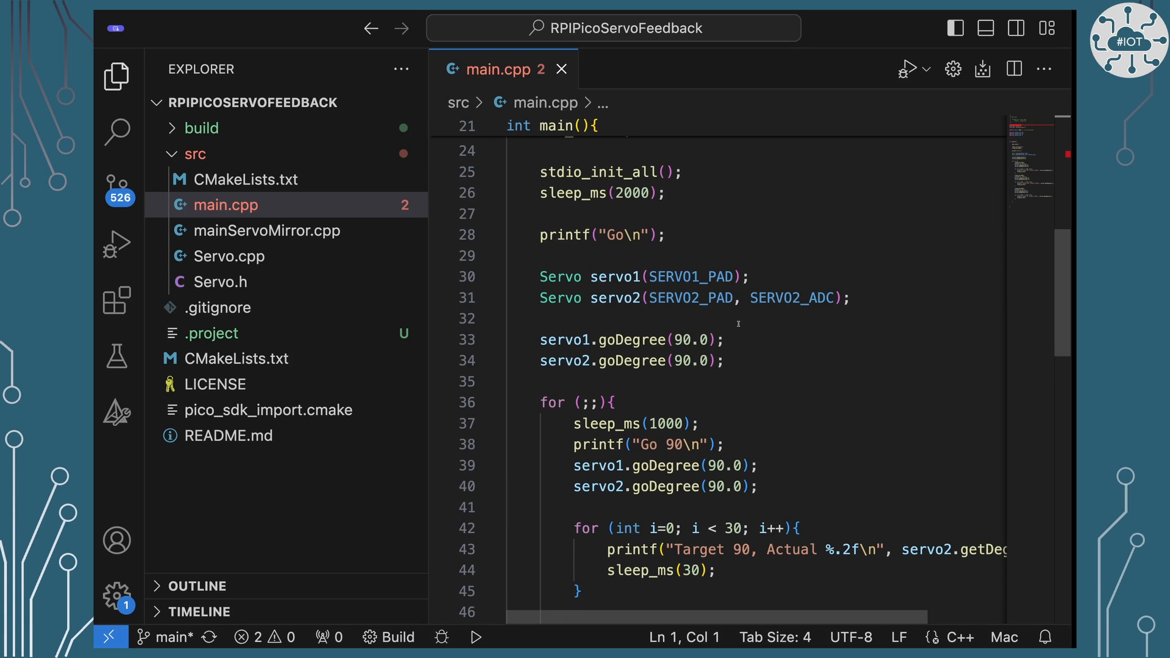
{"action": "mouse_move", "coordinate": [698, 298]}
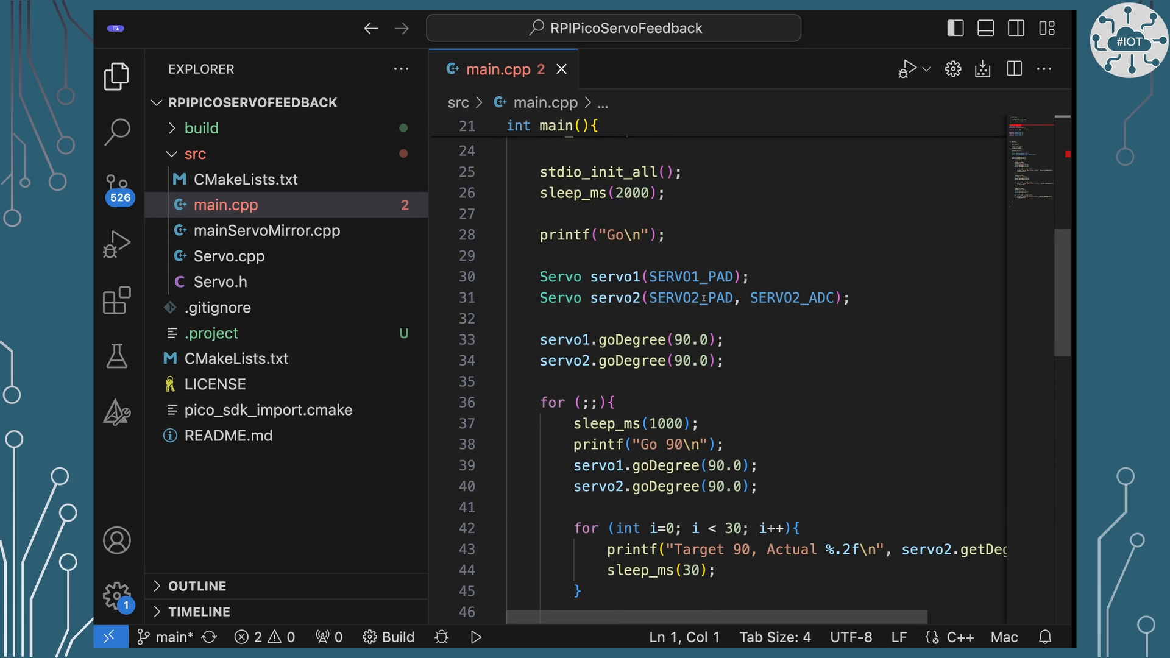
- Scroll through main.cpp's loop moving both servos to 90, 180 and 0 degrees
{"action": "scroll", "scroll_direction": "down", "scroll_amount": 3}
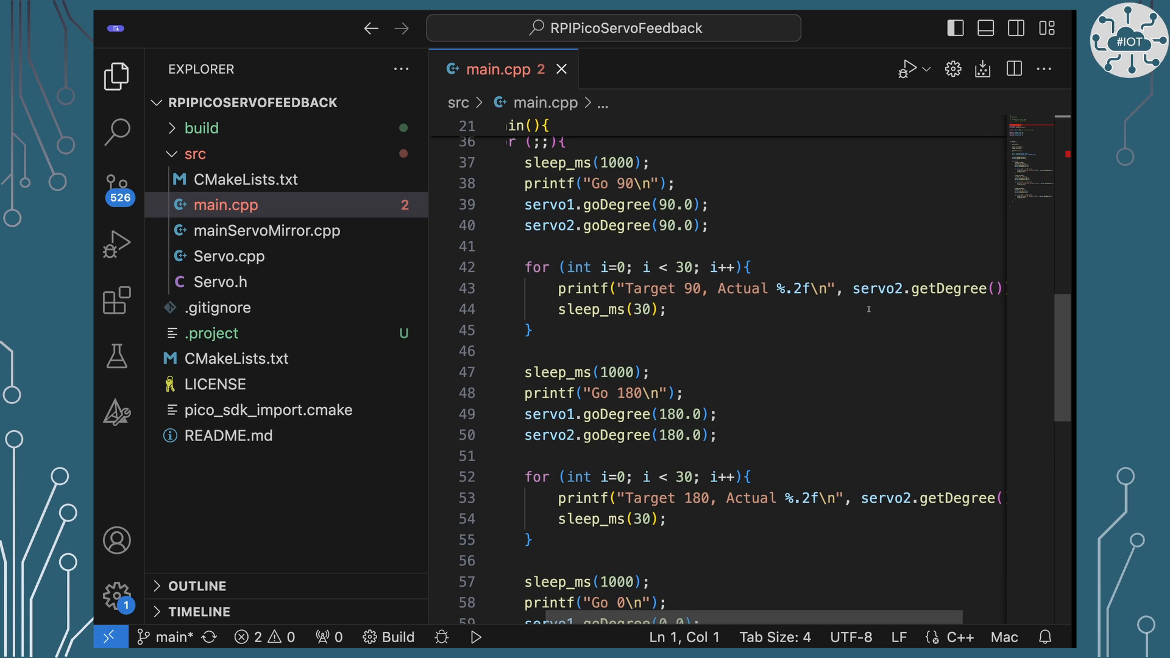
{"action": "scroll", "scroll_direction": "down", "scroll_amount": 3}
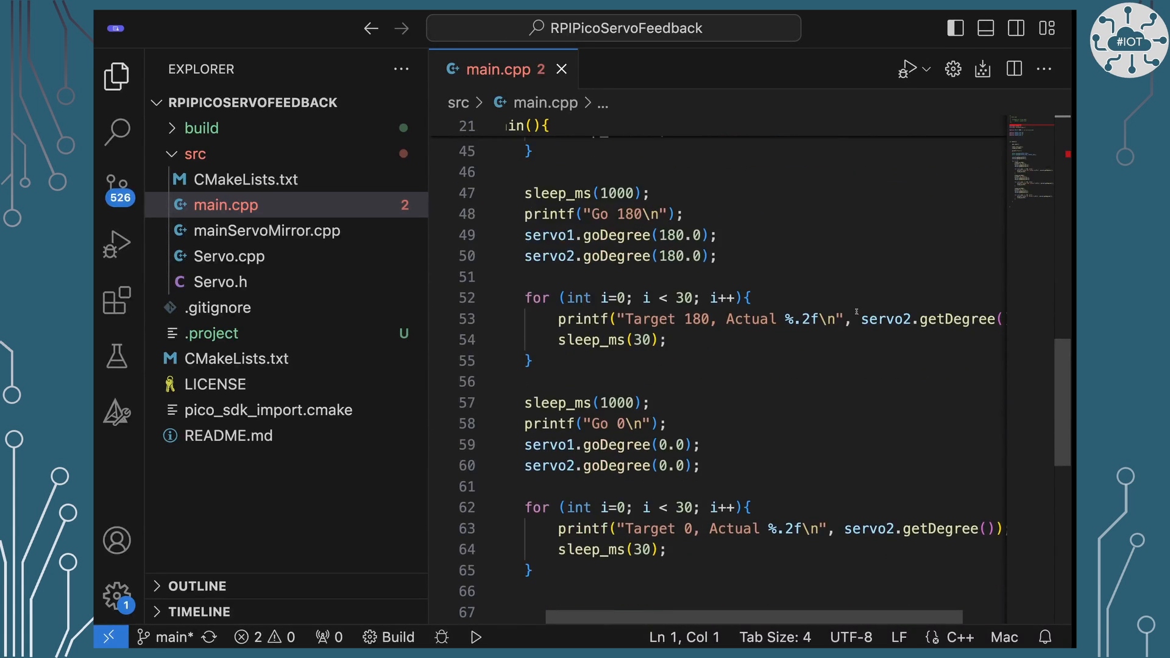
{"action": "scroll", "scroll_direction": "down", "scroll_amount": 3}
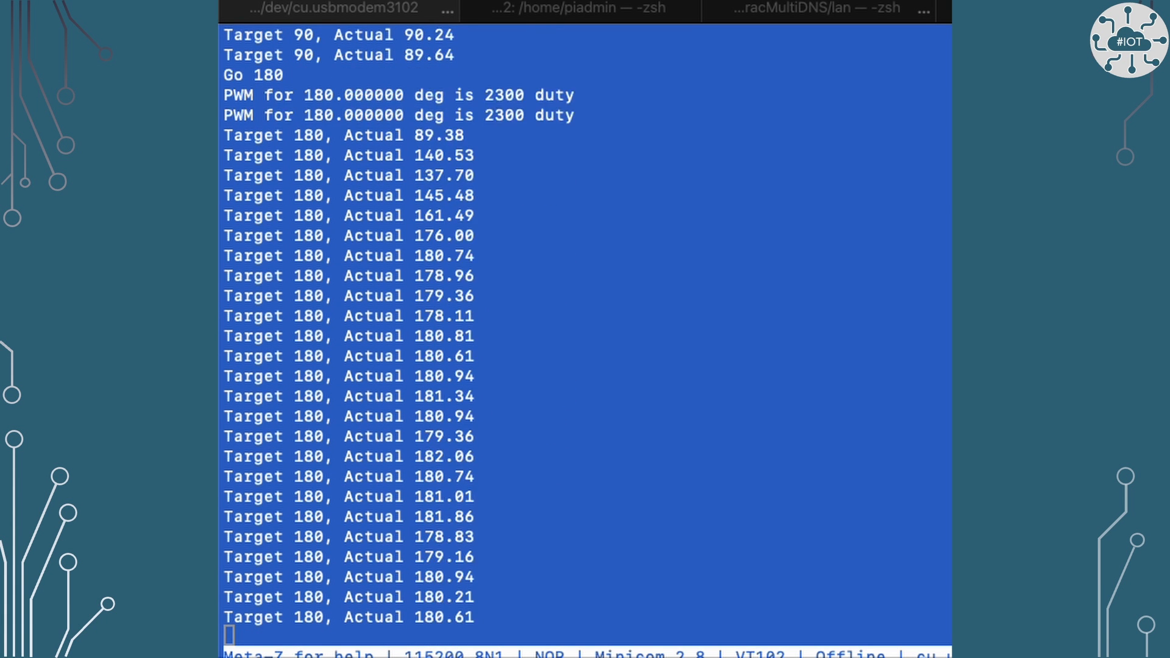
- Scroll the Minicom output showing Target 180 with actual angle rising from 89
{"action": "scroll", "scroll_direction": "down", "scroll_amount": 3}
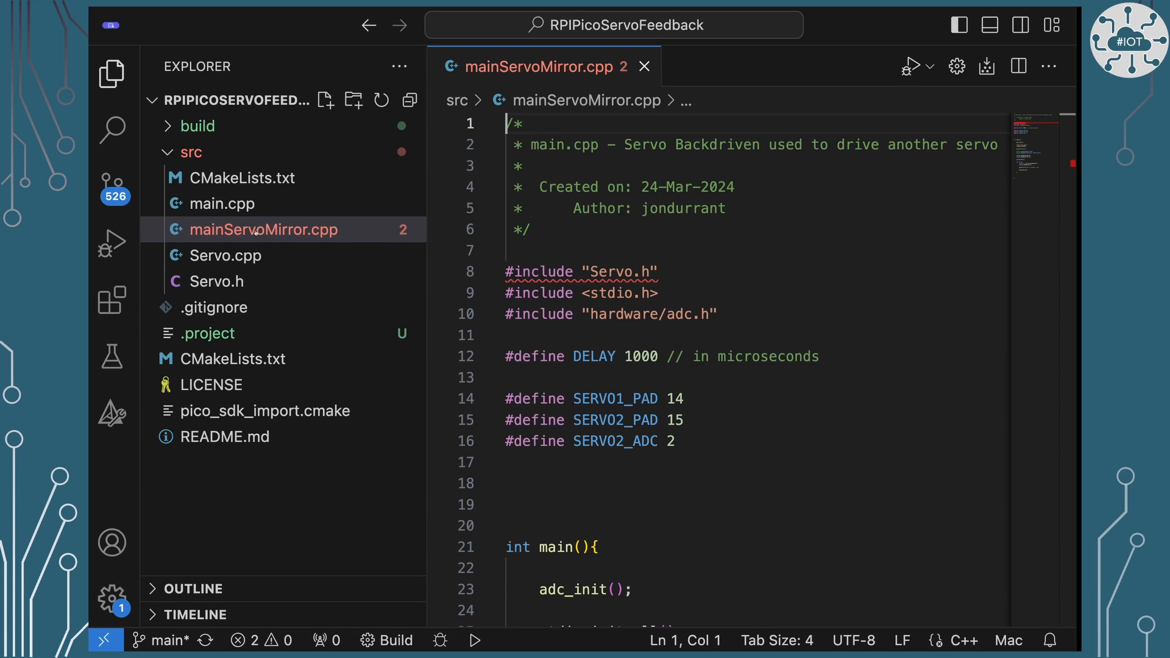
- Scroll mainServoMirror.cpp to the loop mirroring servo2's measured angle onto servo1
{"action": "scroll", "scroll_direction": "down", "scroll_amount": 3}
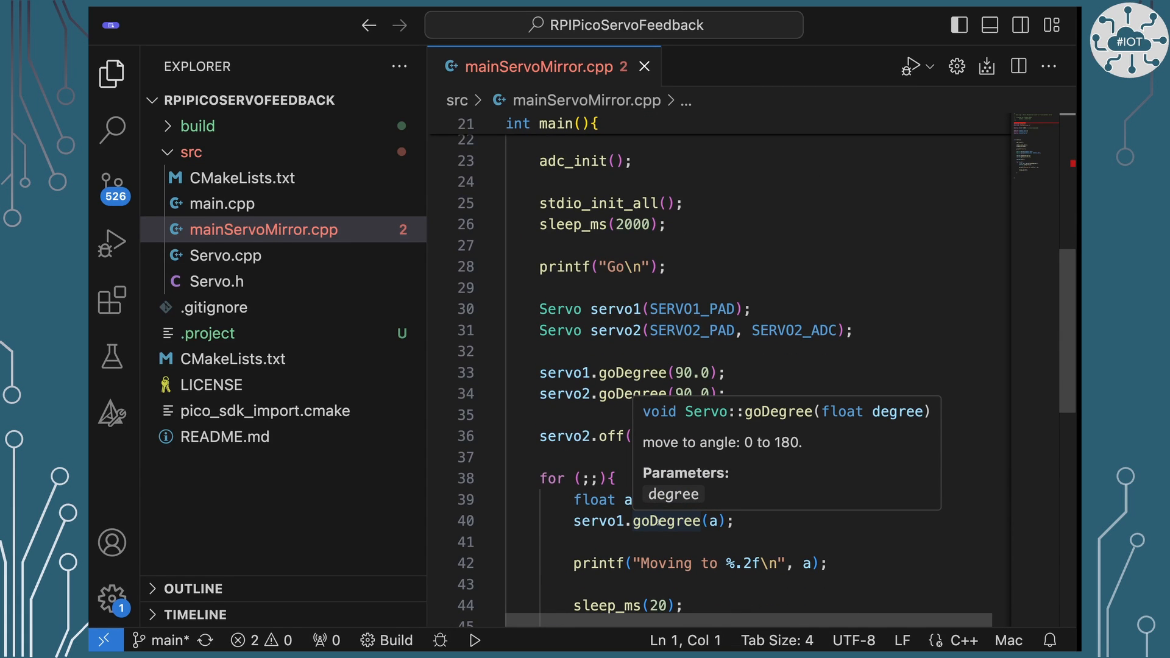
{"action": "mouse_move", "coordinate": [668, 483]}
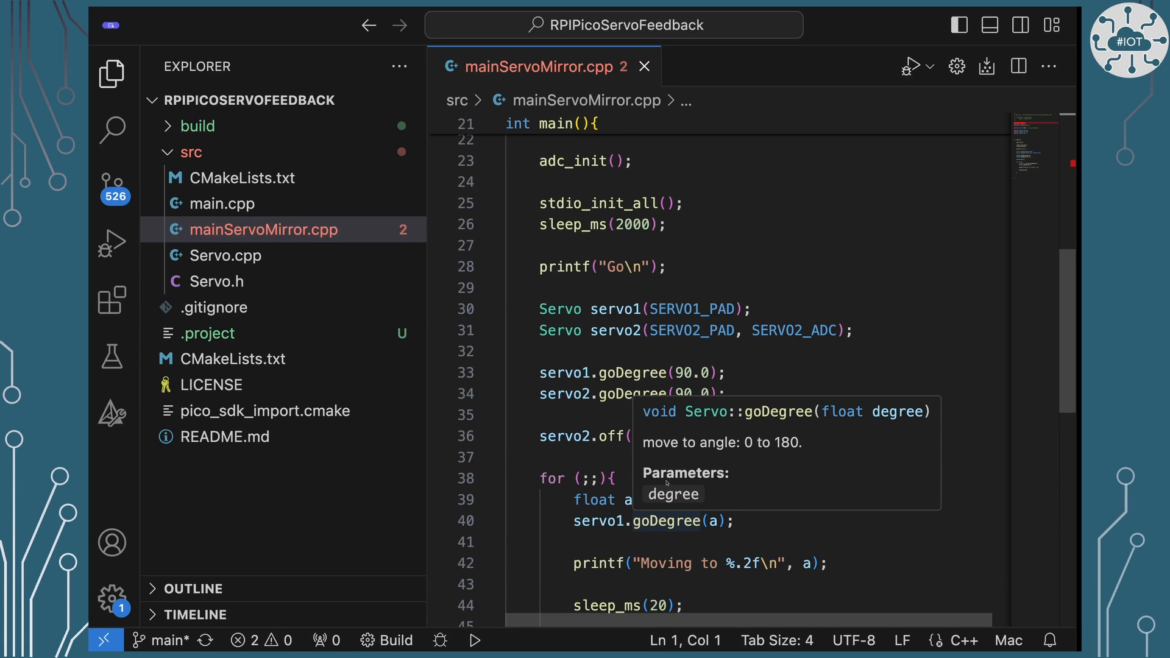
{"action": "scroll", "scroll_direction": "down", "scroll_amount": 3}
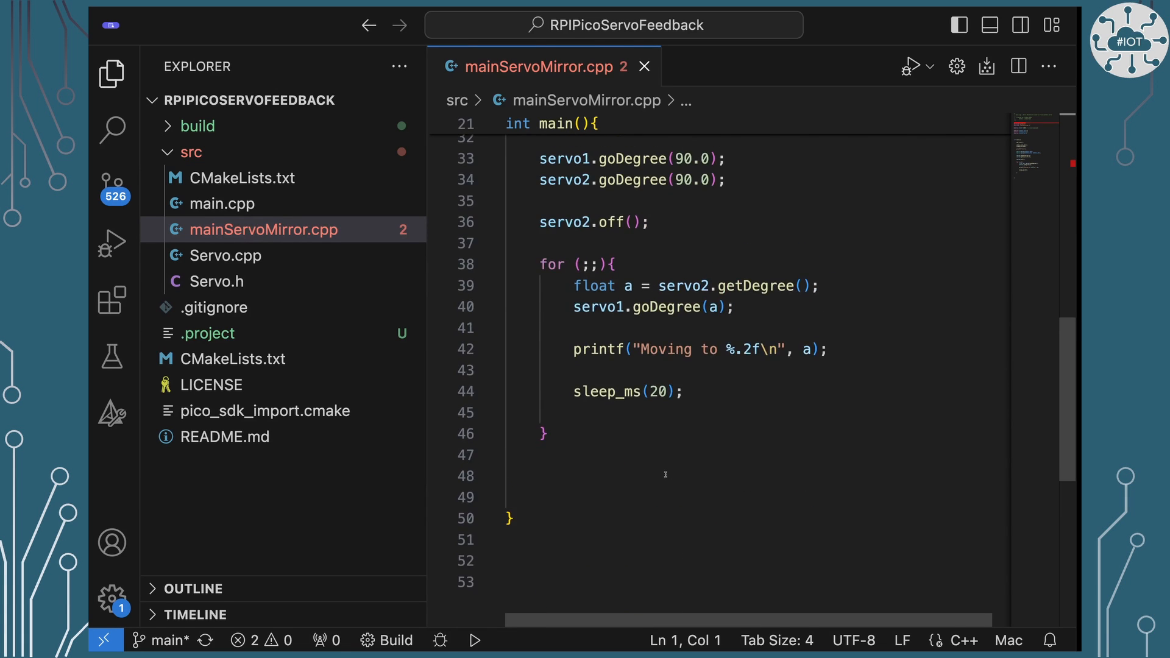